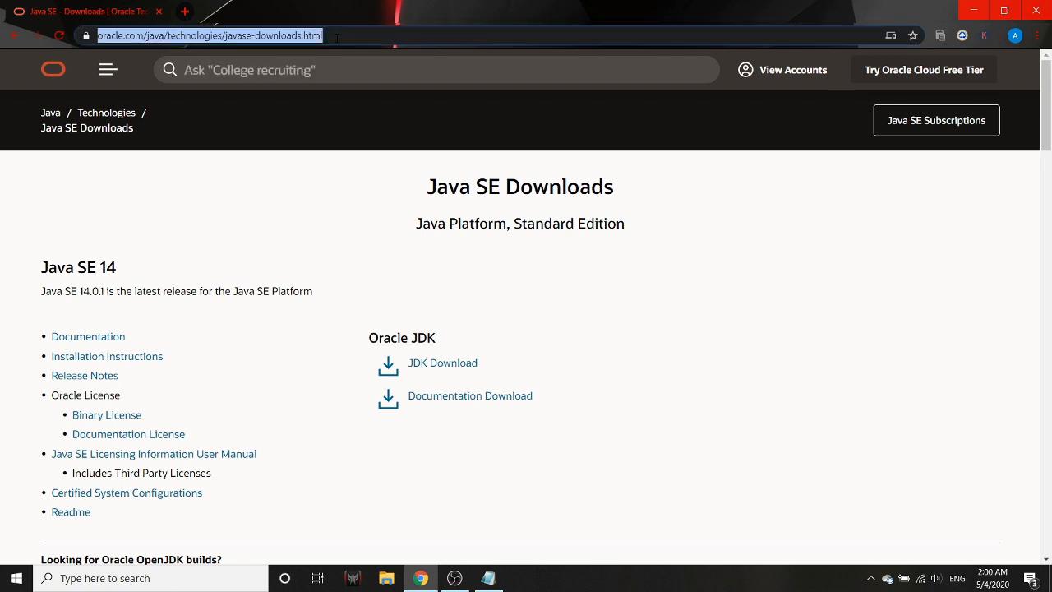
{"action": "mouse_move", "coordinate": [443, 363]}
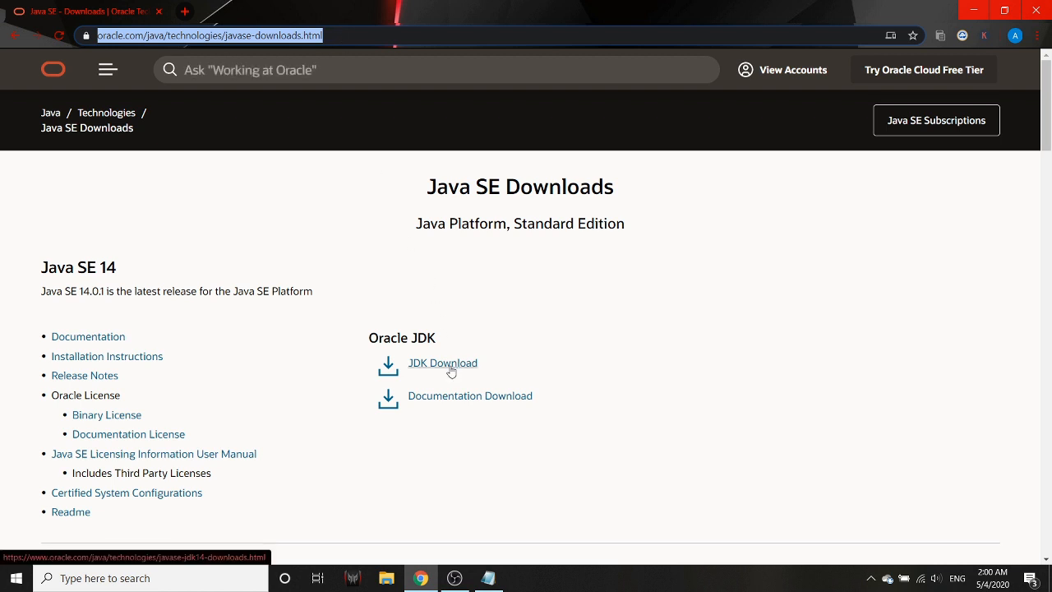
{"action": "mouse_move", "coordinate": [499, 371]}
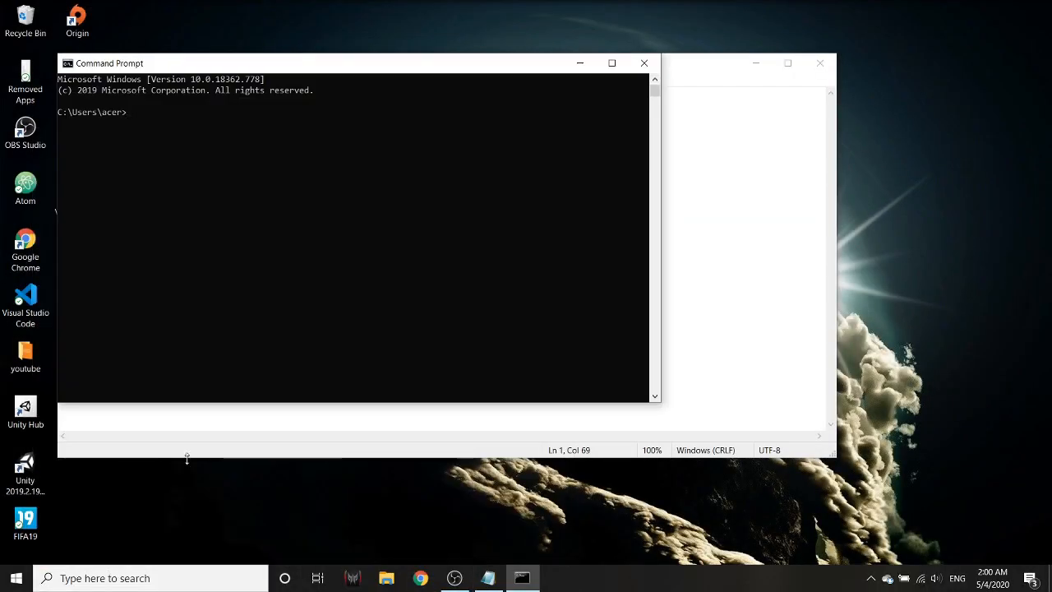
{"action": "mouse_move", "coordinate": [365, 569]}
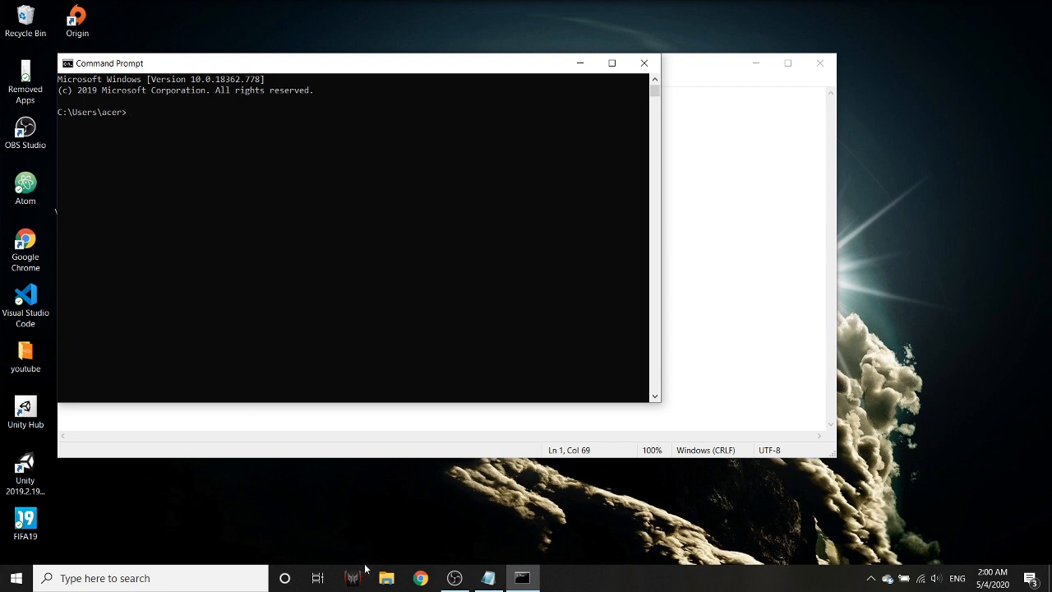
{"action": "mouse_move", "coordinate": [386, 578]}
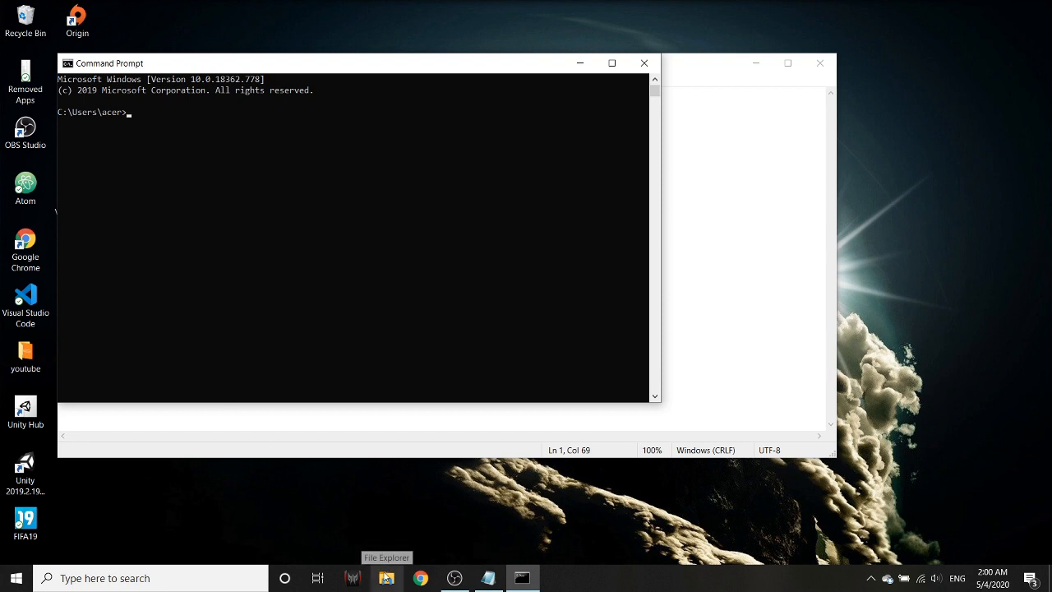
Bring up File Explorer from the taskbar to locate the JDK installation.
{"action": "left_click", "coordinate": [386, 578]}
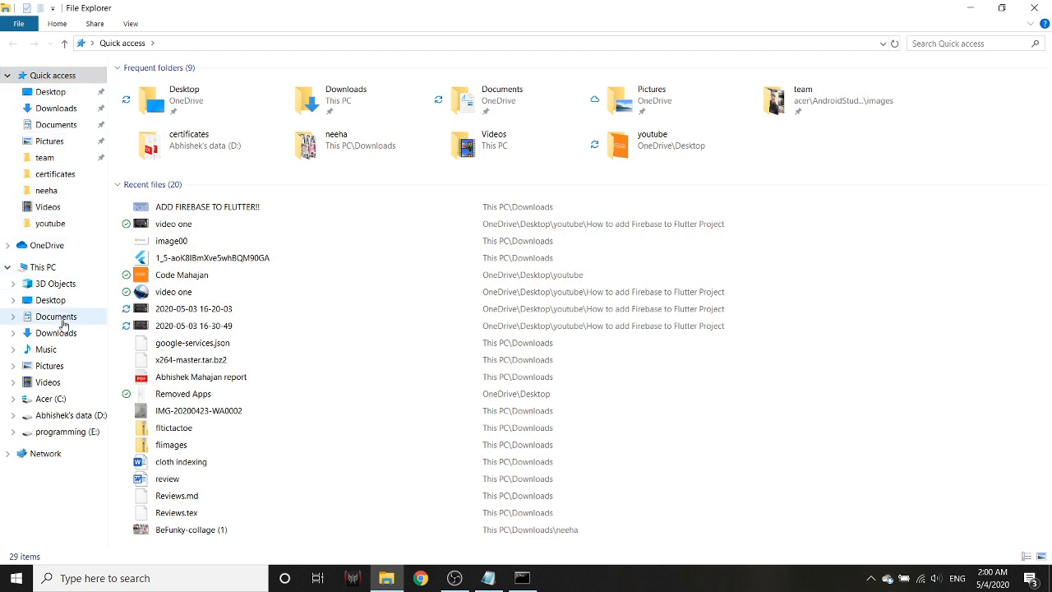
Browse to C:\Program Files\Java\jdk-12.0.2\bin in File Explorer.
{"action": "left_click", "coordinate": [49, 400]}
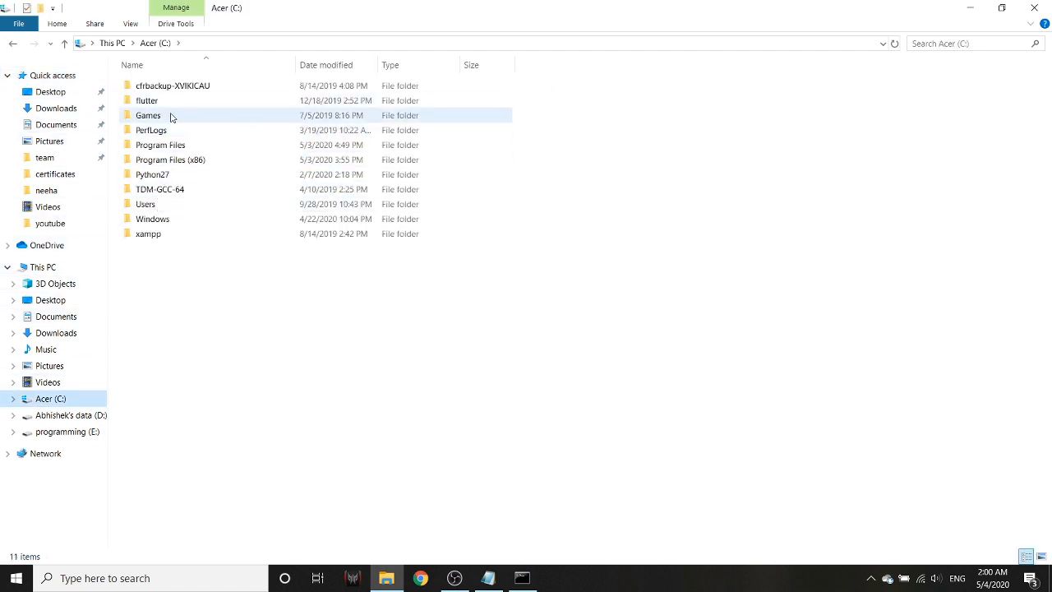
{"action": "double_click", "coordinate": [161, 145]}
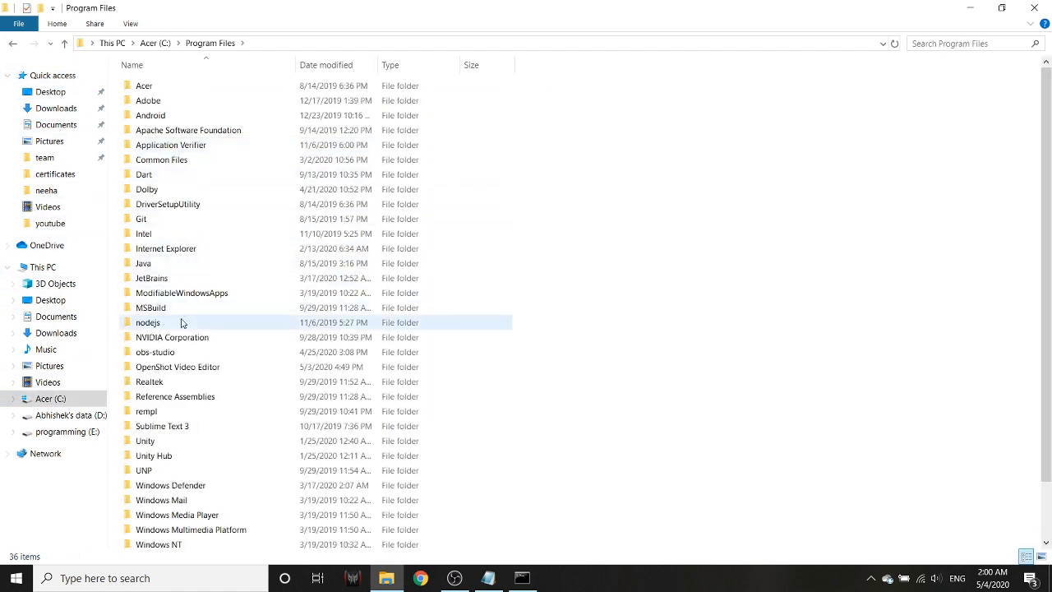
{"action": "double_click", "coordinate": [143, 263]}
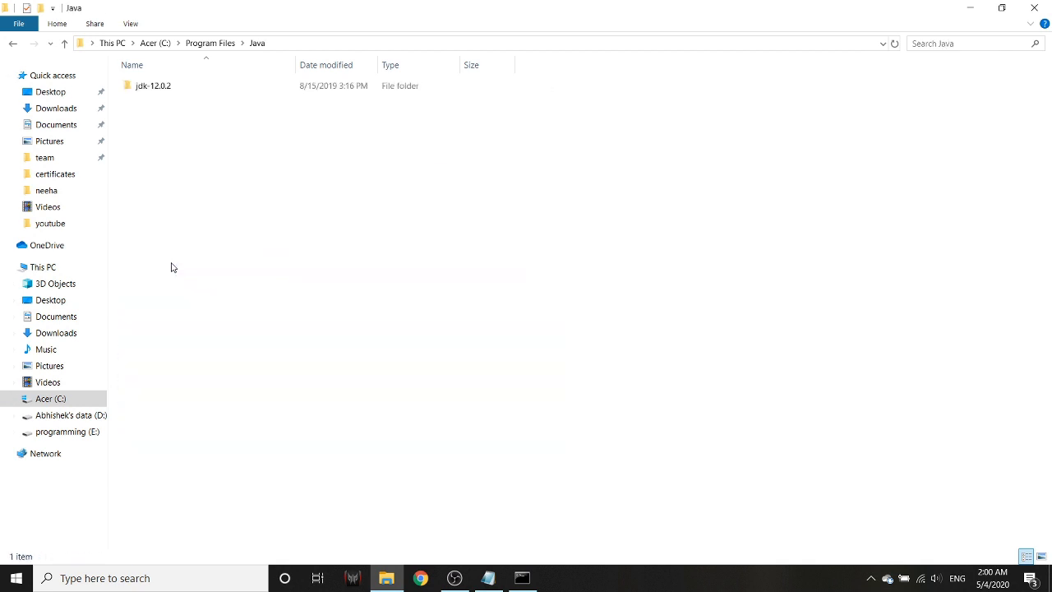
{"action": "mouse_move", "coordinate": [155, 85]}
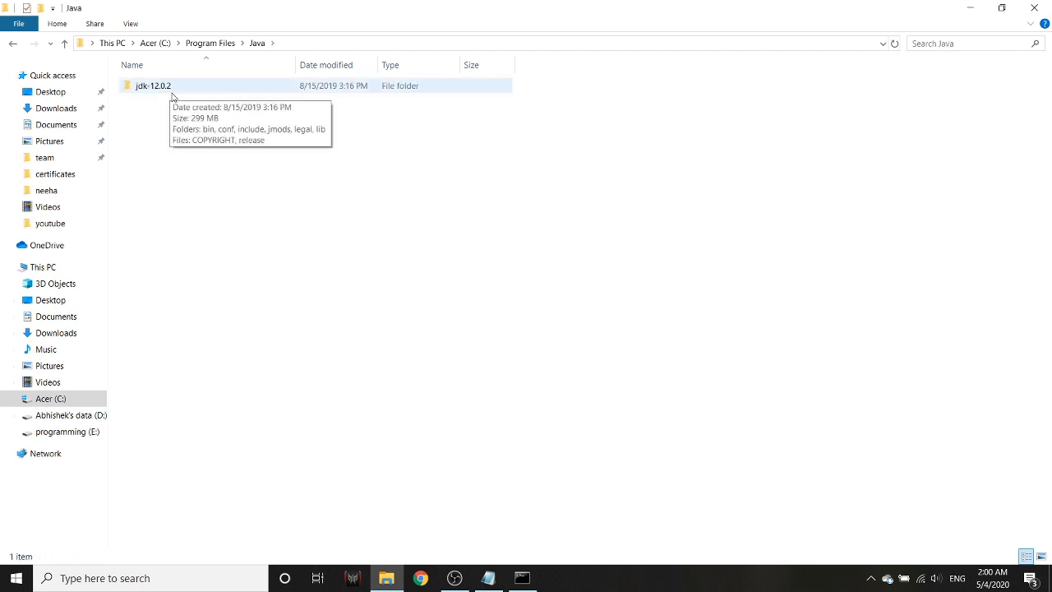
{"action": "double_click", "coordinate": [153, 85]}
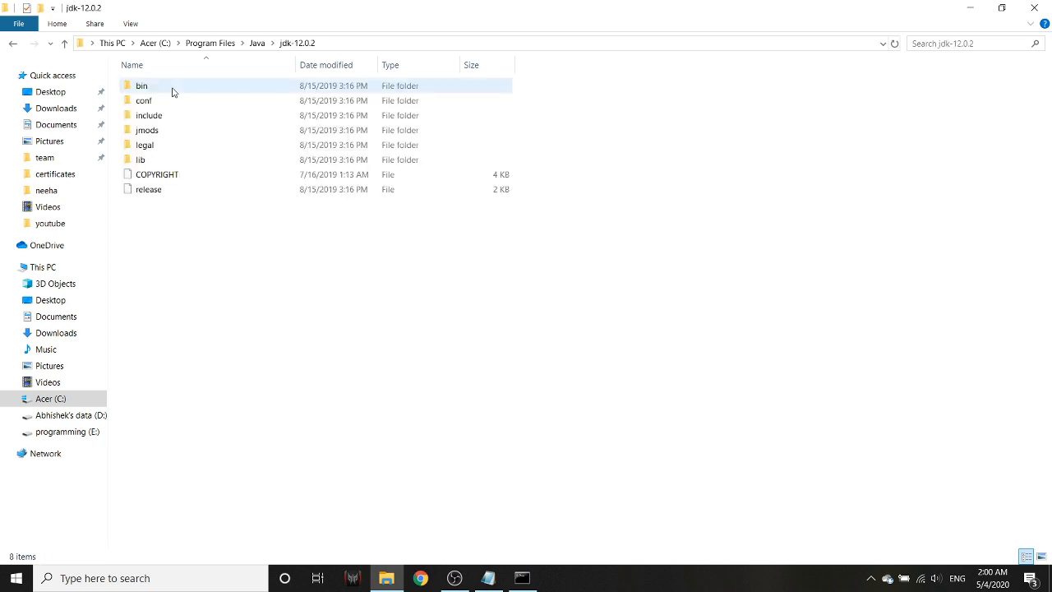
{"action": "double_click", "coordinate": [142, 86]}
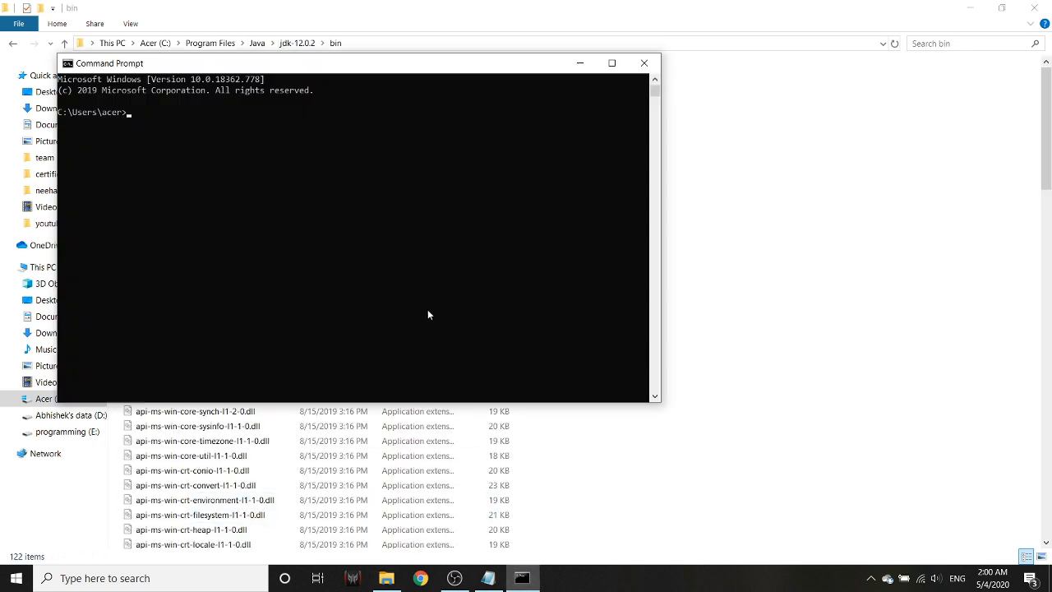
Change the working directory to C:\Program Files\Java\jdk-12.0.2\bin with cd commands.
{"action": "type", "text": "cd.."}
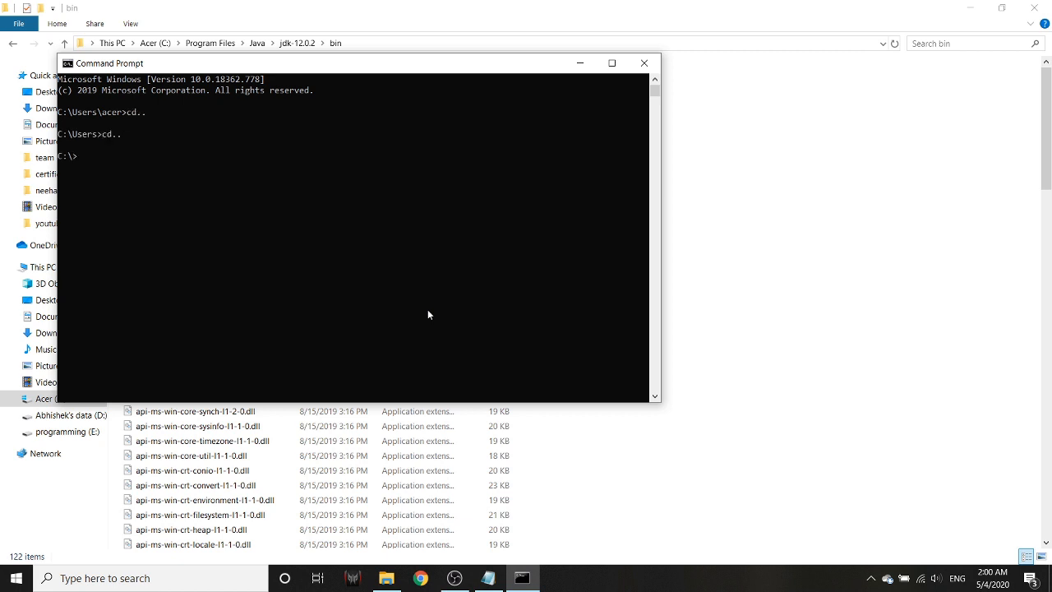
{"action": "type", "text": "cd progr"}
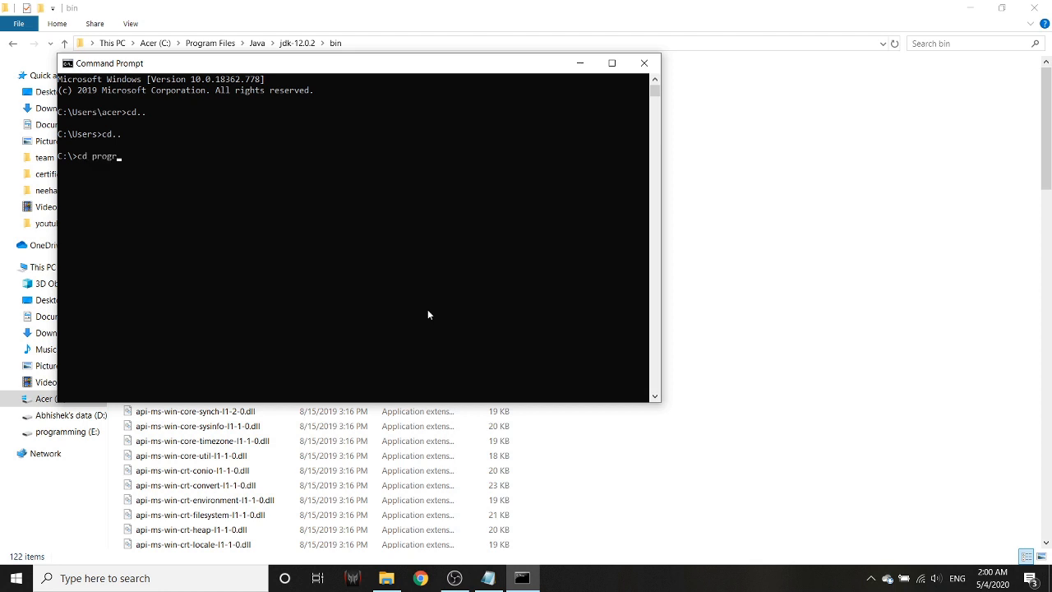
{"action": "key", "text": "Return"}
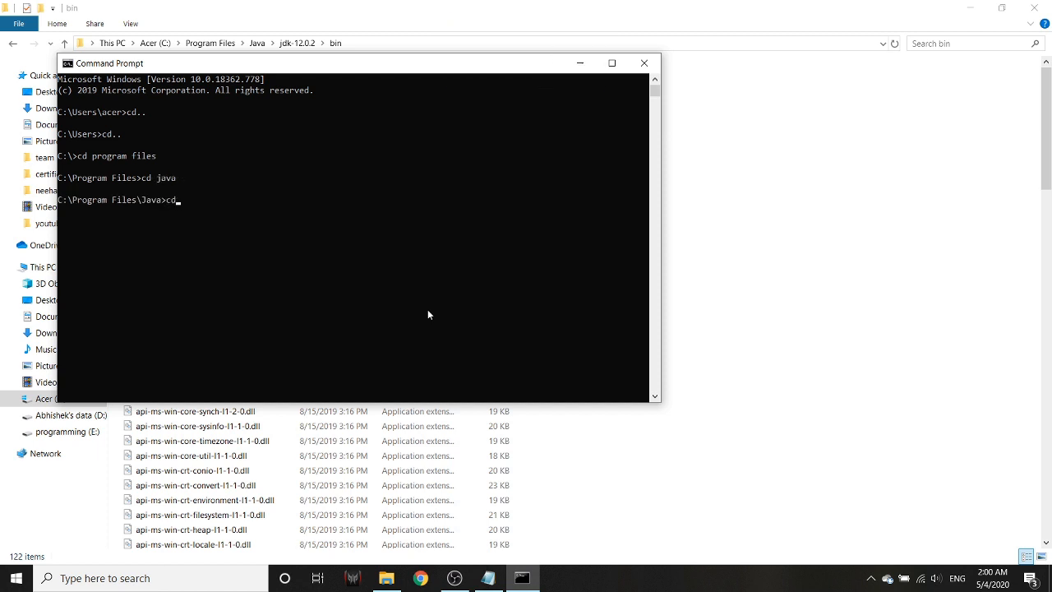
{"action": "type", "text": "jdk-"}
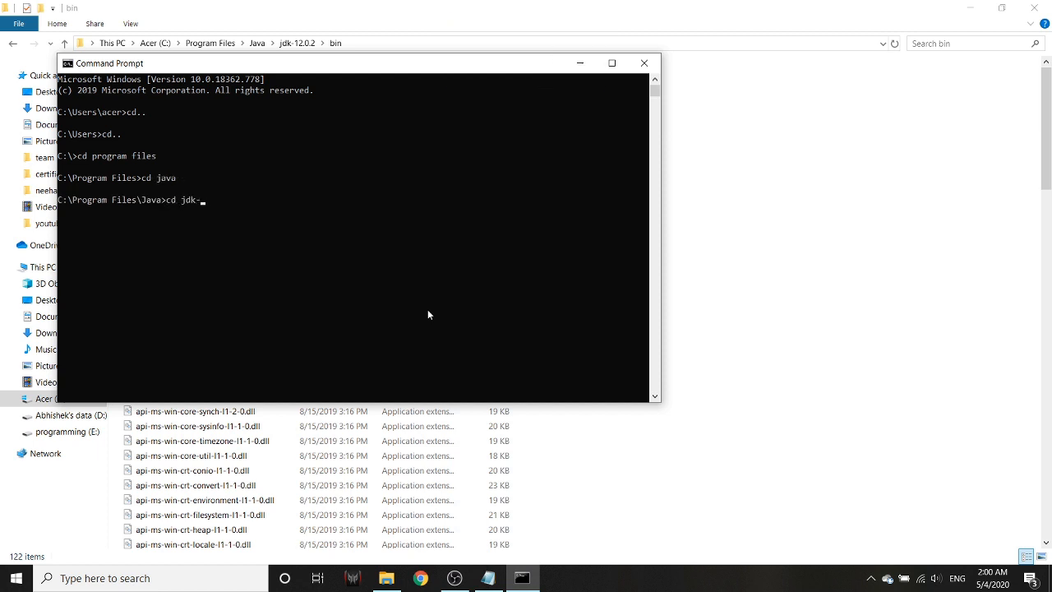
{"action": "type", "text": "12.0.2"}
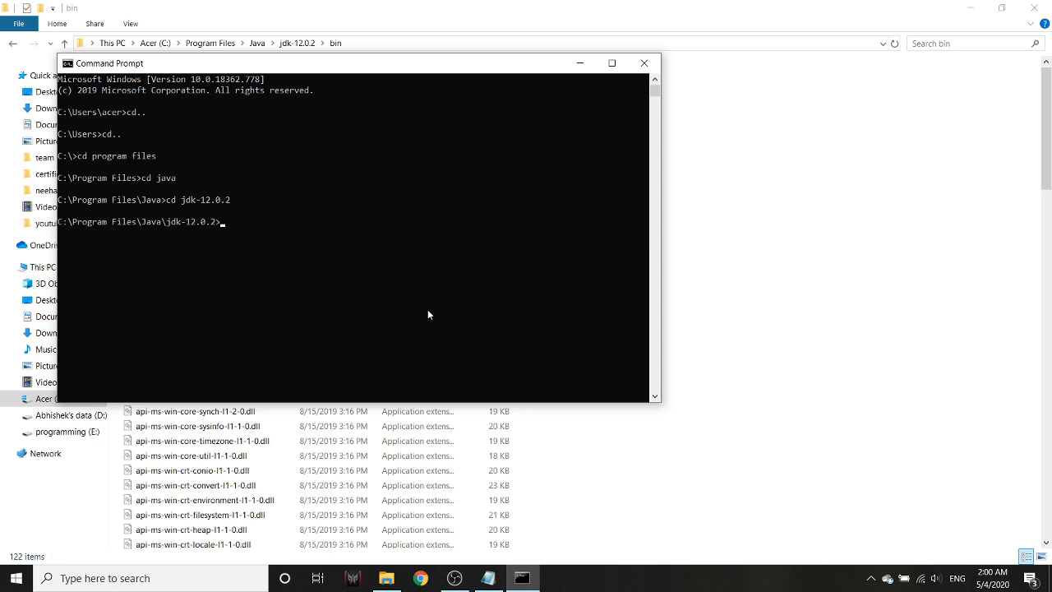
{"action": "type", "text": "cd bi"}
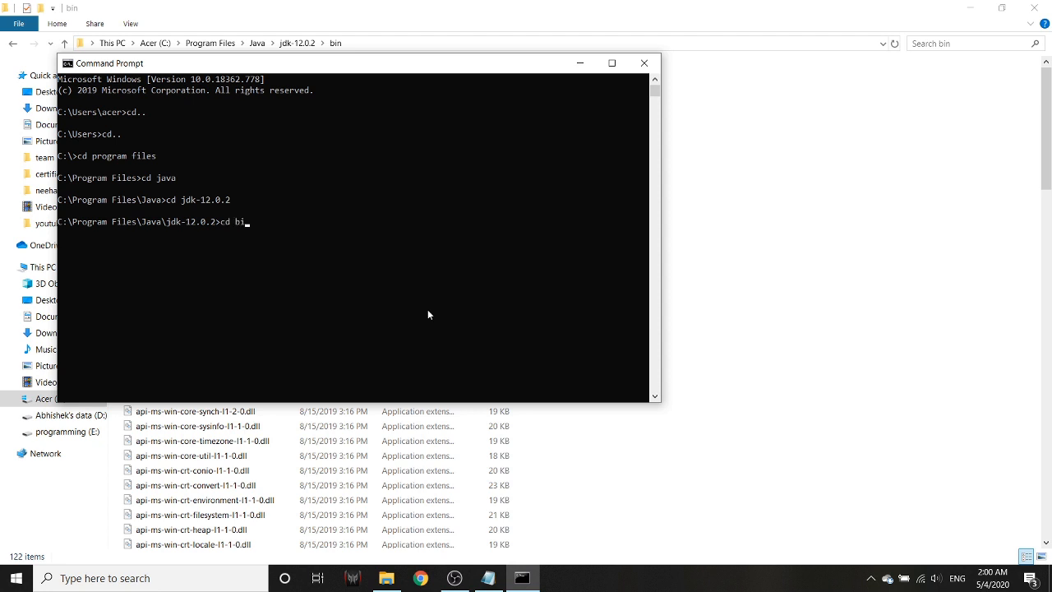
{"action": "key", "text": "Return"}
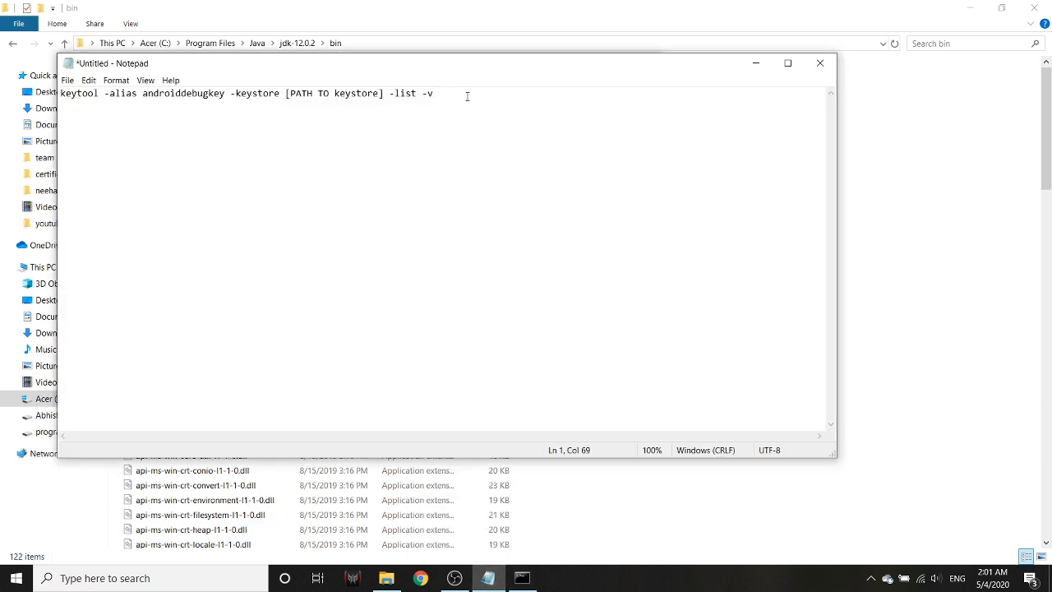
Select the drafted keytool command in Notepad and return to the console.
{"action": "key", "text": "ctrl+a"}
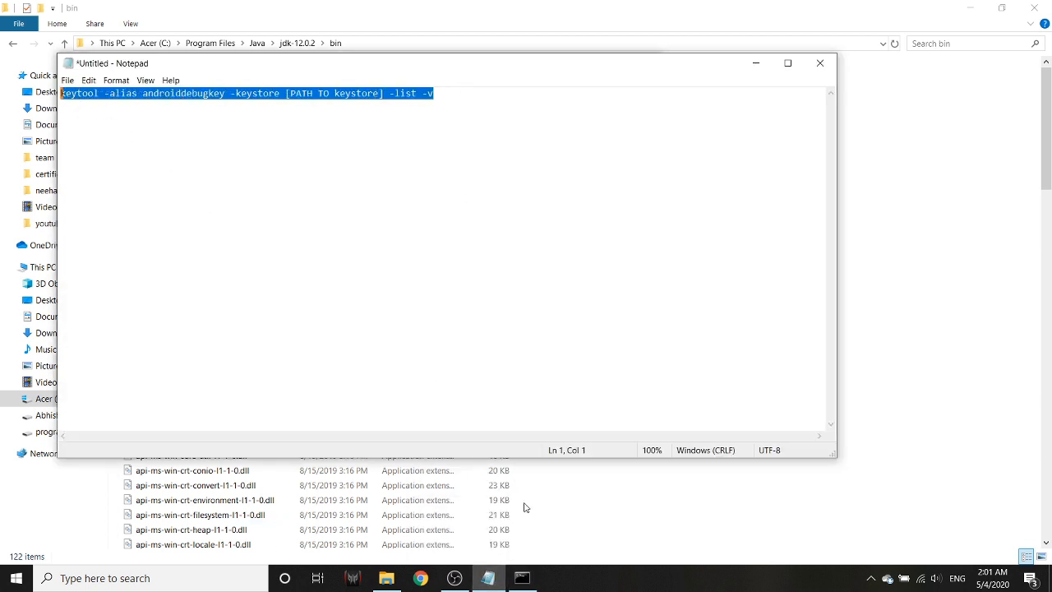
{"action": "left_click", "coordinate": [523, 579]}
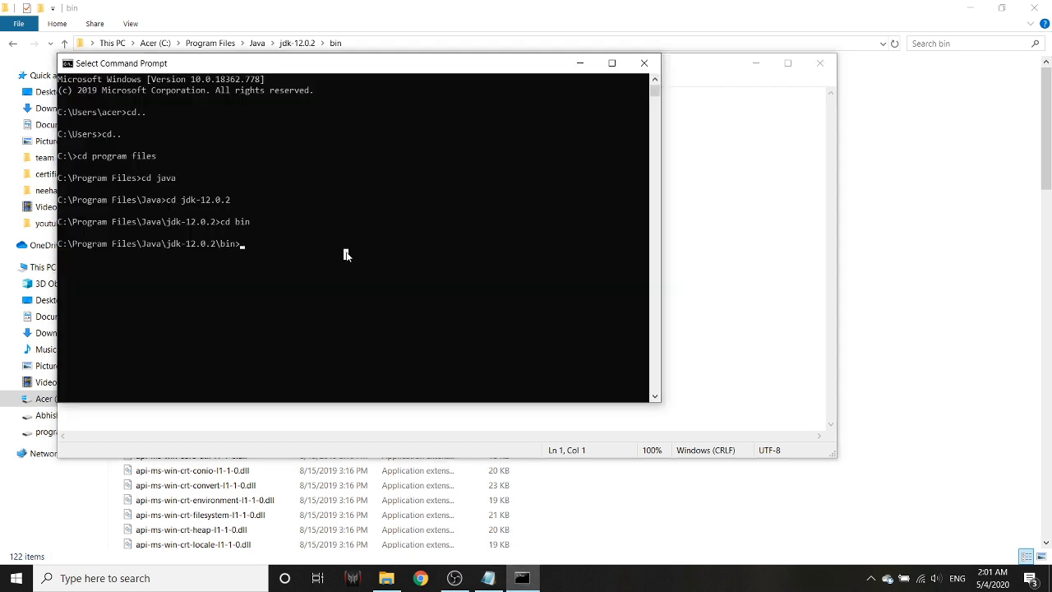
{"action": "type", "text": "keytool -alias androiddebugkey -keystore [PATH TO keystore] -list -v"}
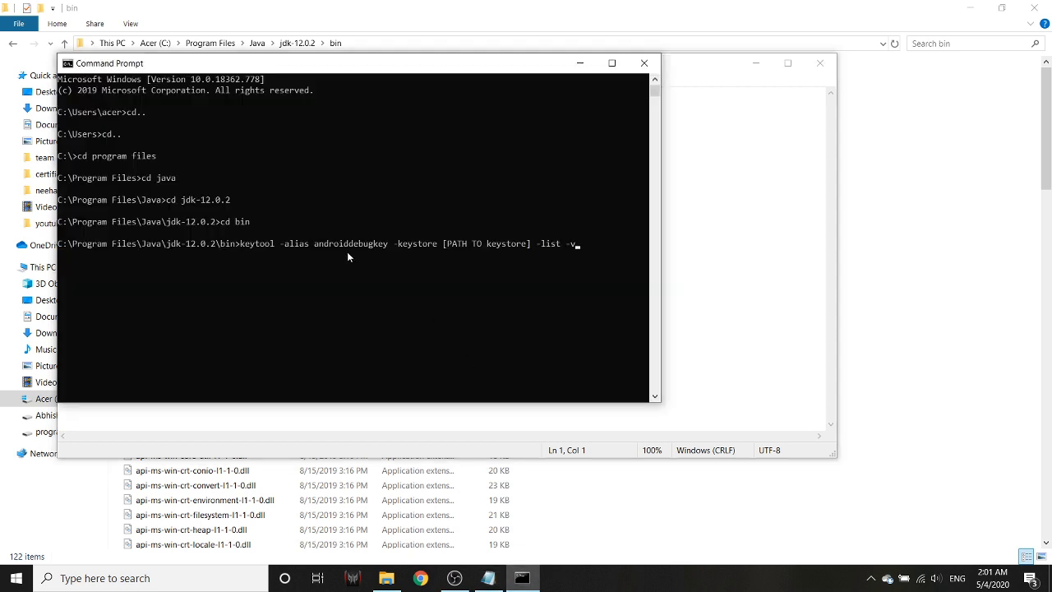
{"action": "mouse_move", "coordinate": [442, 247]}
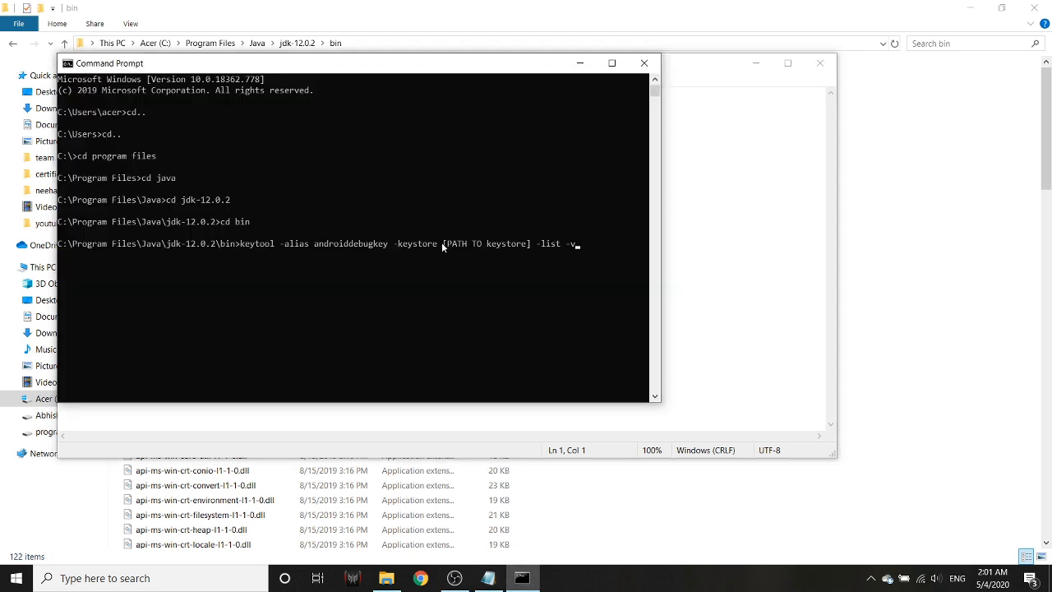
{"action": "double_click", "coordinate": [487, 243]}
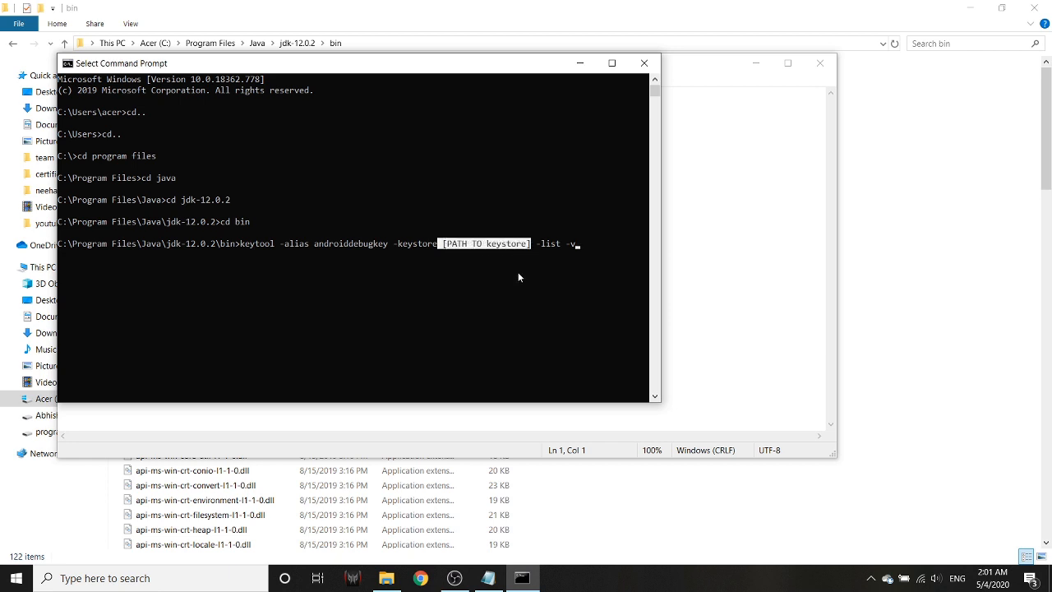
{"action": "mouse_move", "coordinate": [529, 249]}
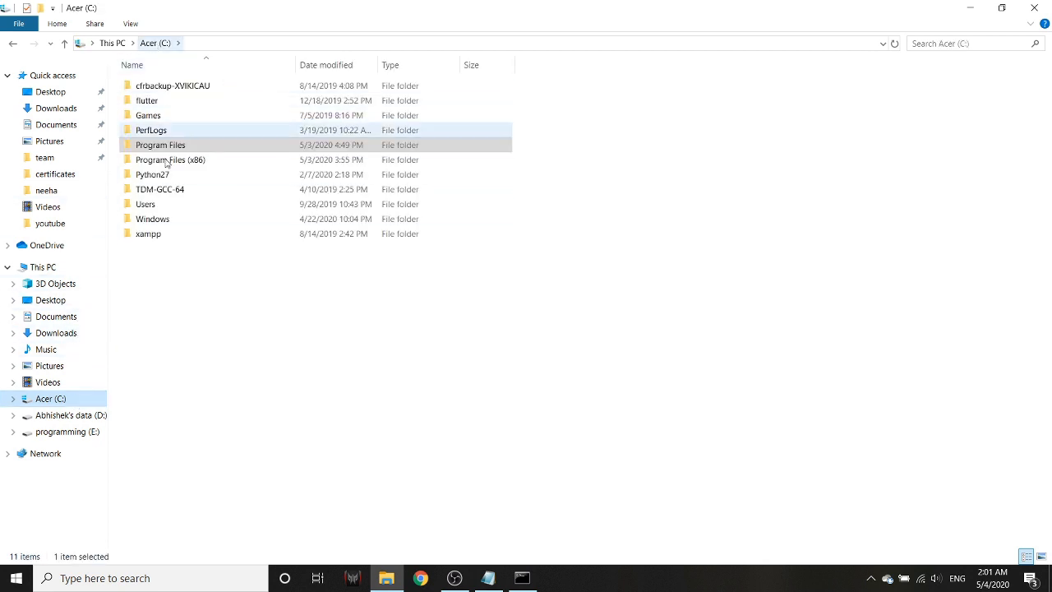
Browse to C:\Users\acer\.android and pick the debug.keystore file.
{"action": "double_click", "coordinate": [144, 204]}
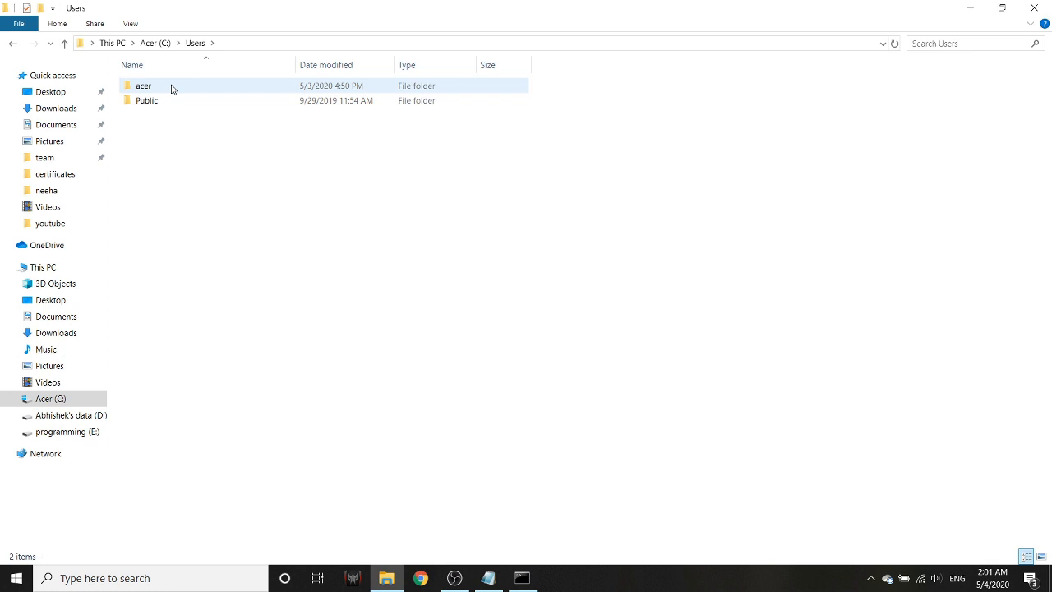
{"action": "mouse_move", "coordinate": [172, 89]}
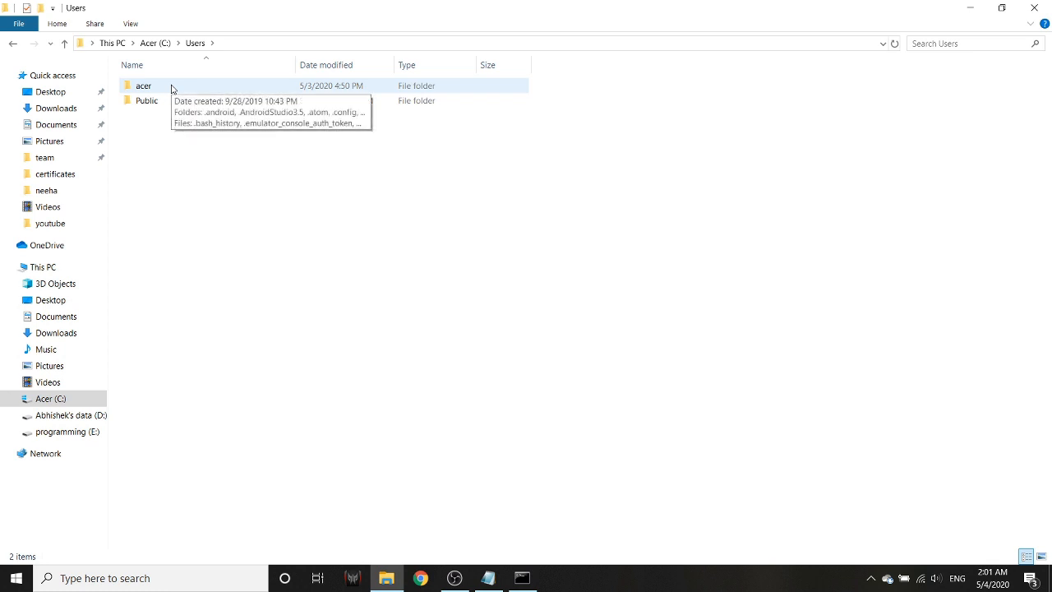
{"action": "double_click", "coordinate": [143, 86]}
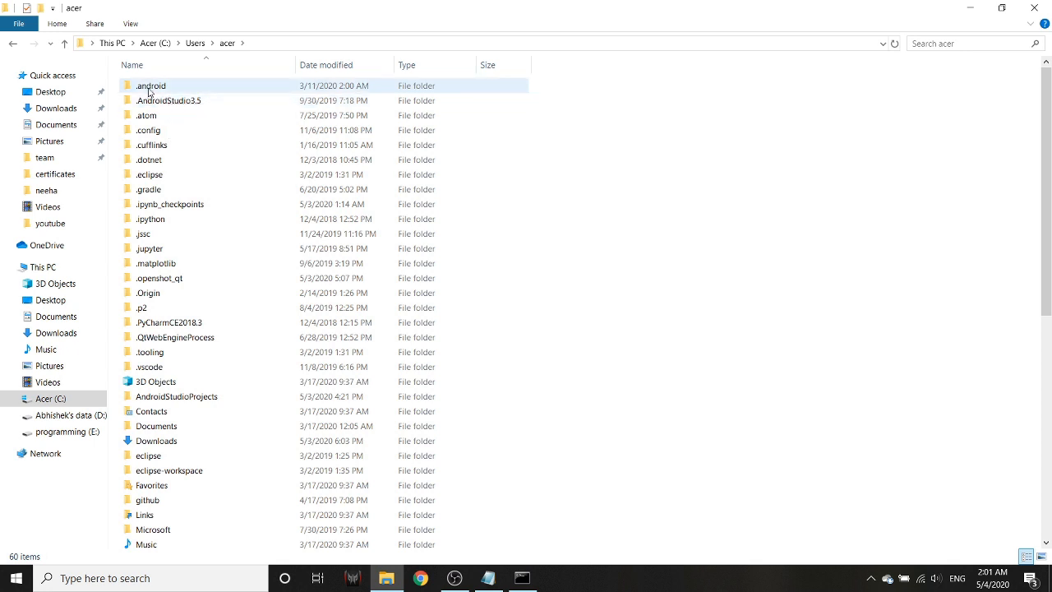
{"action": "double_click", "coordinate": [151, 85]}
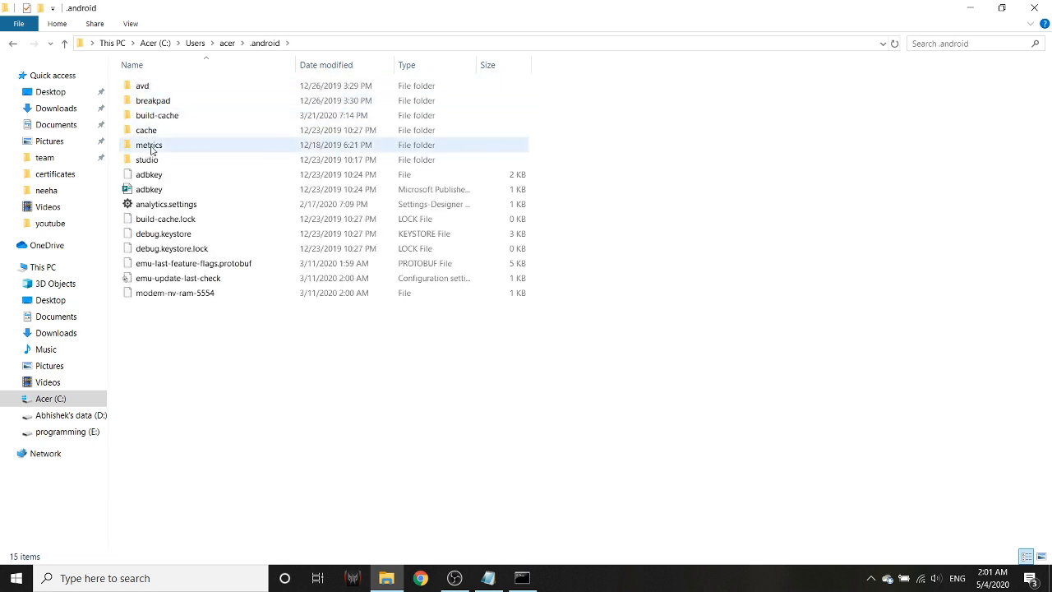
{"action": "left_click", "coordinate": [163, 234]}
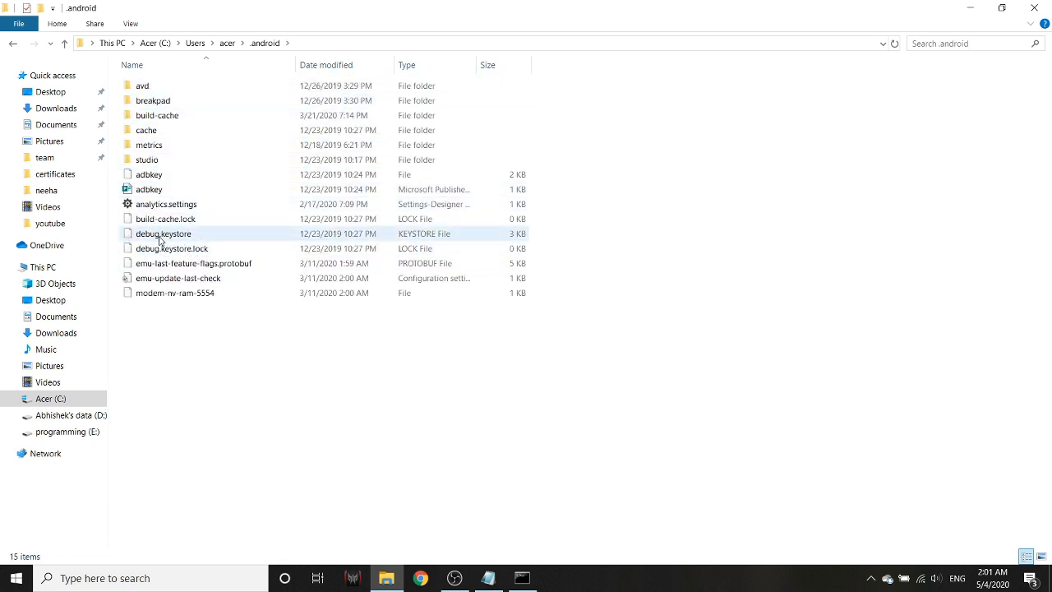
{"action": "mouse_move", "coordinate": [189, 238]}
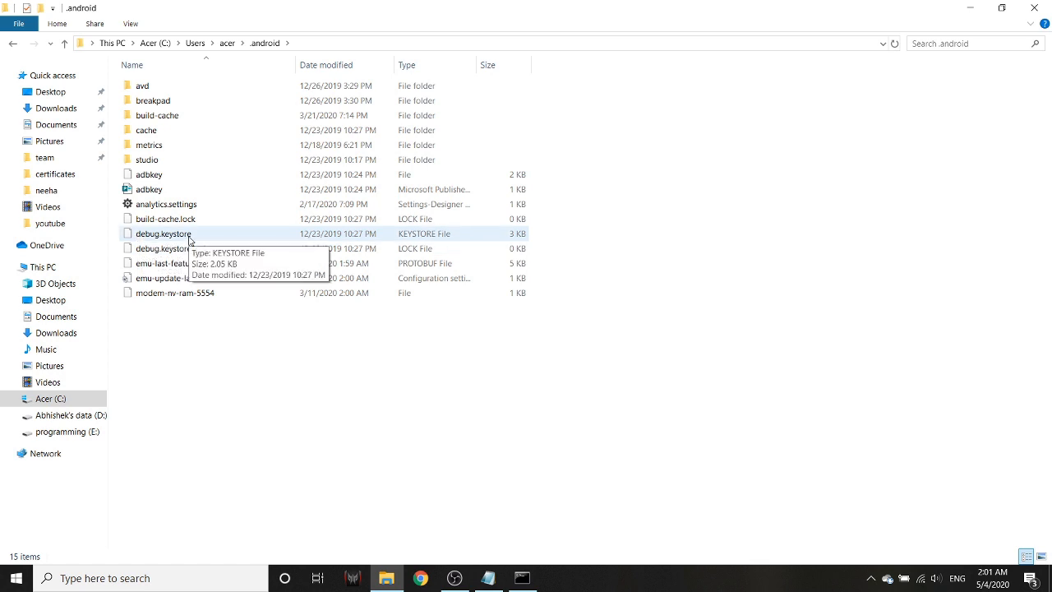
View debug.keystore's Properties, select its location path, and return to the console.
{"action": "right_click", "coordinate": [162, 233]}
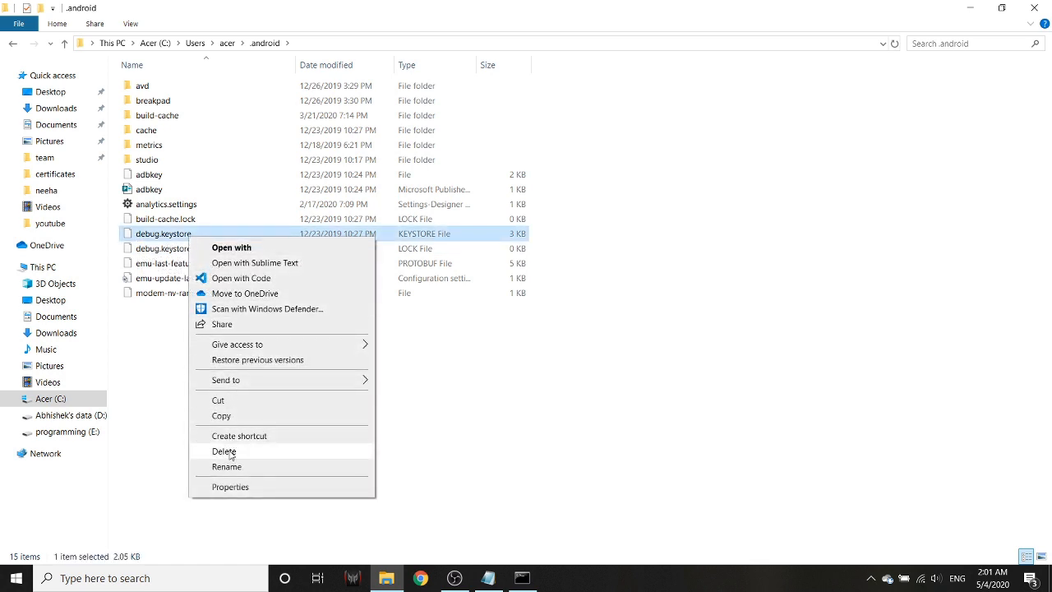
{"action": "left_click", "coordinate": [230, 486]}
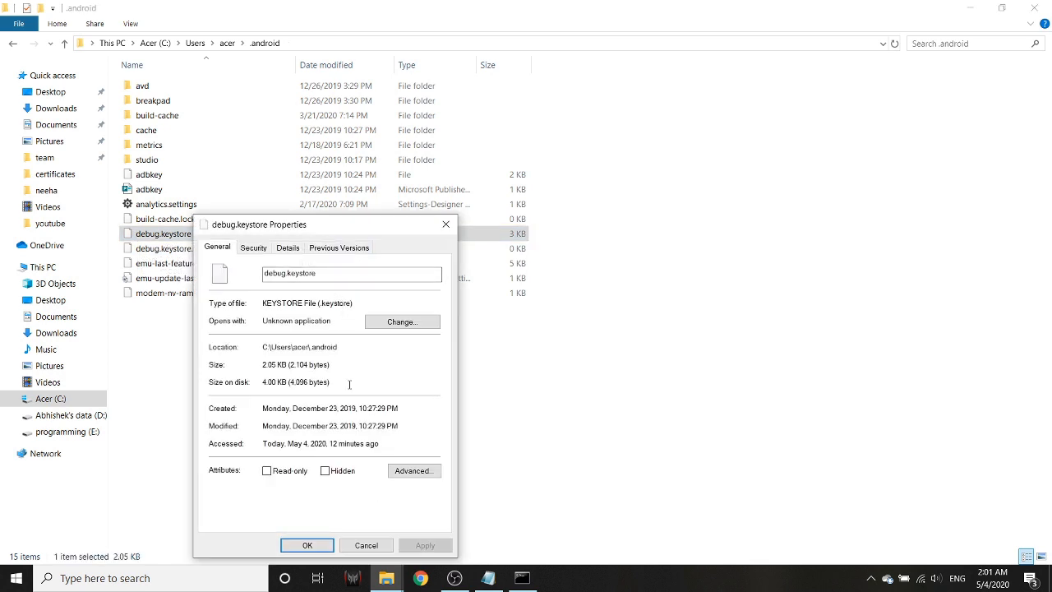
{"action": "double_click", "coordinate": [299, 345]}
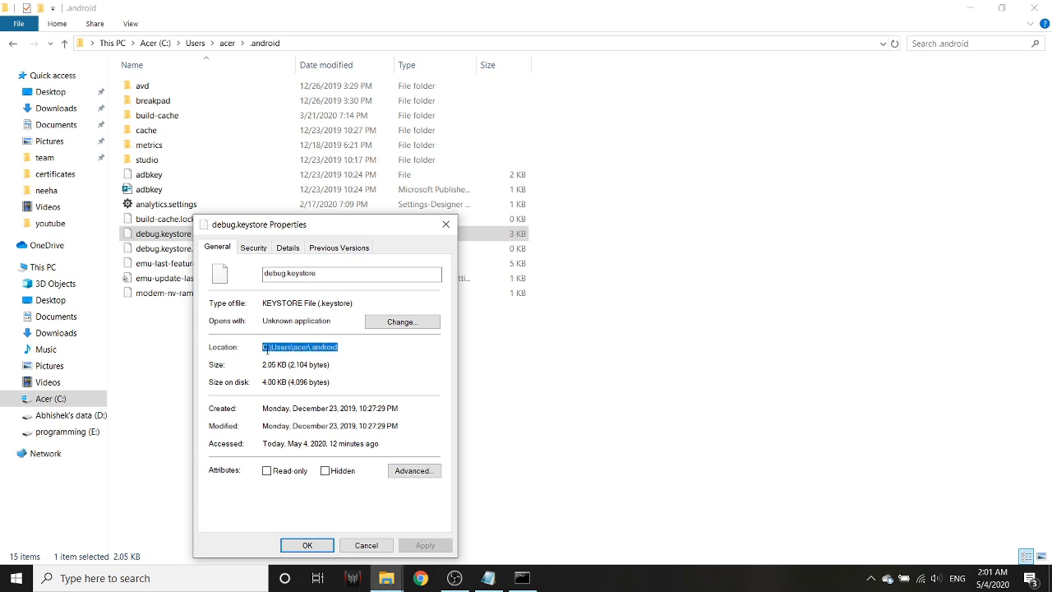
{"action": "left_click", "coordinate": [523, 578]}
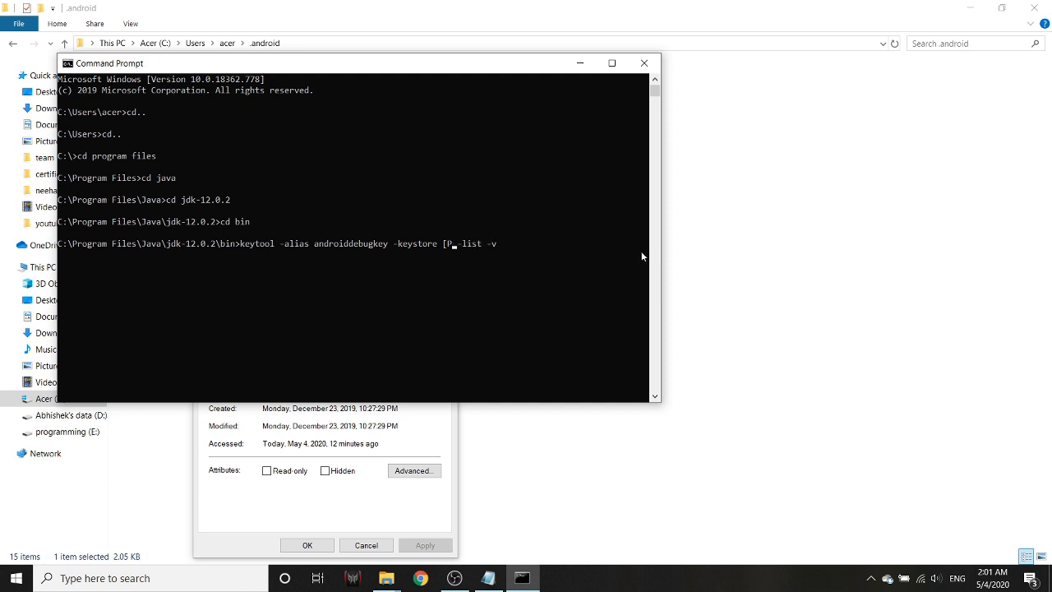
Replace the keystore placeholder with C:\Users\acer\.android\debug.keystore in the keytool command.
{"action": "type", "text": "C:\\Users\\acer\\.android"}
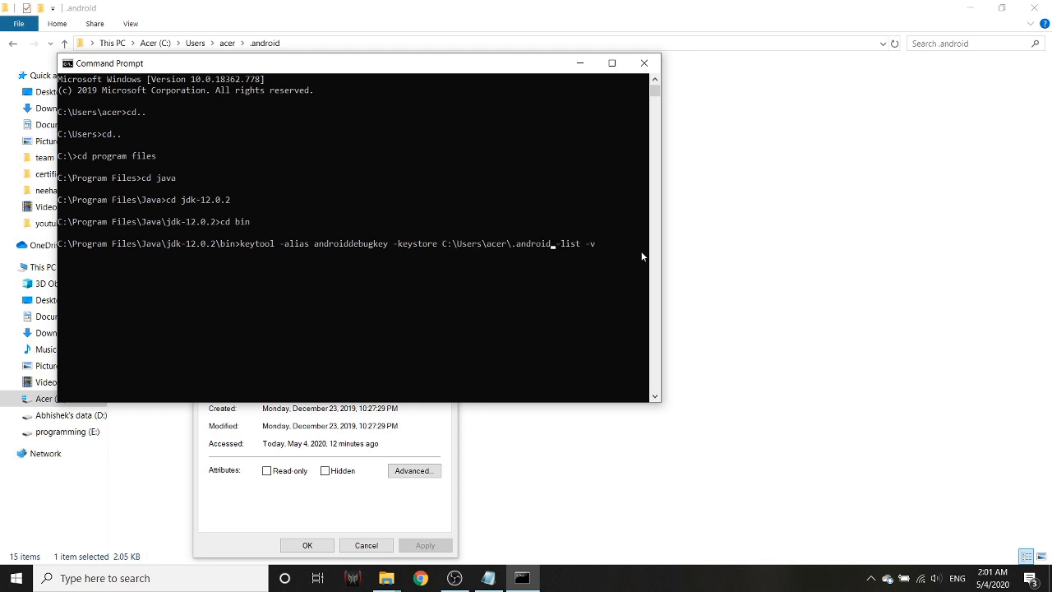
{"action": "type", "text": "\\de"}
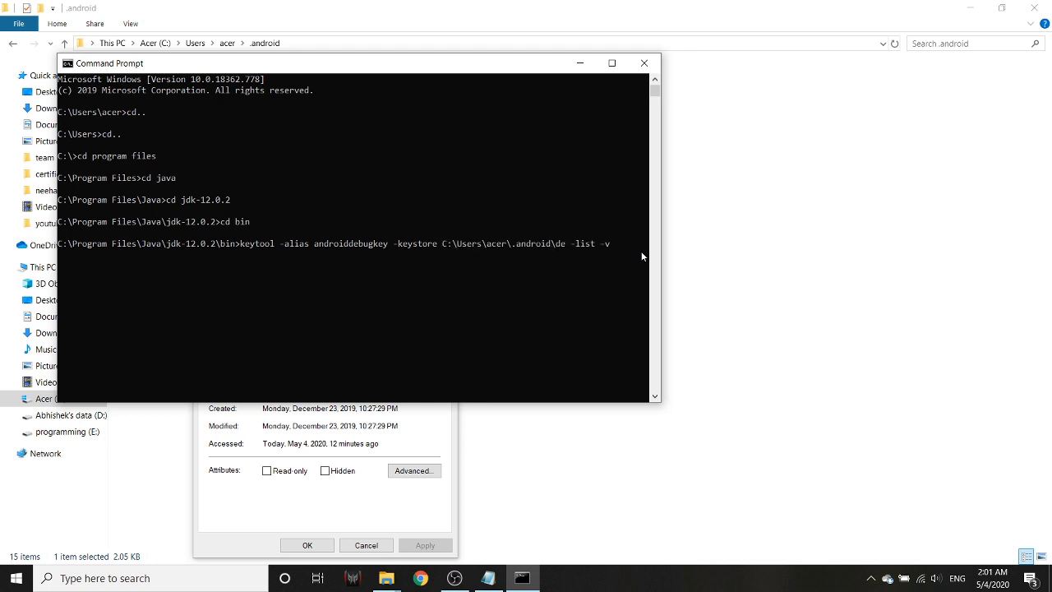
{"action": "type", "text": "debug.keystore"}
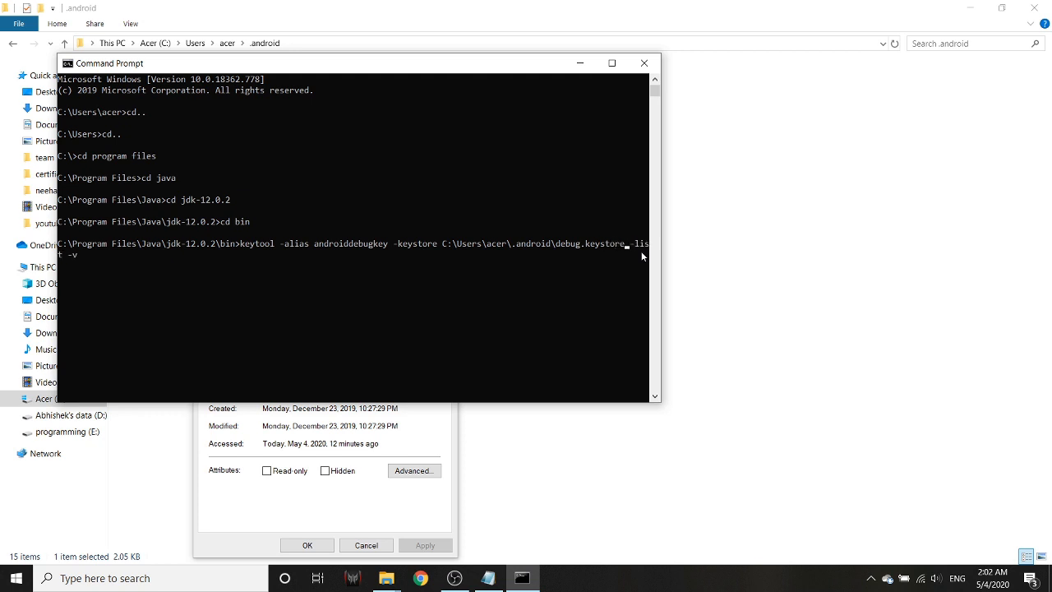
{"action": "mouse_move", "coordinate": [443, 251]}
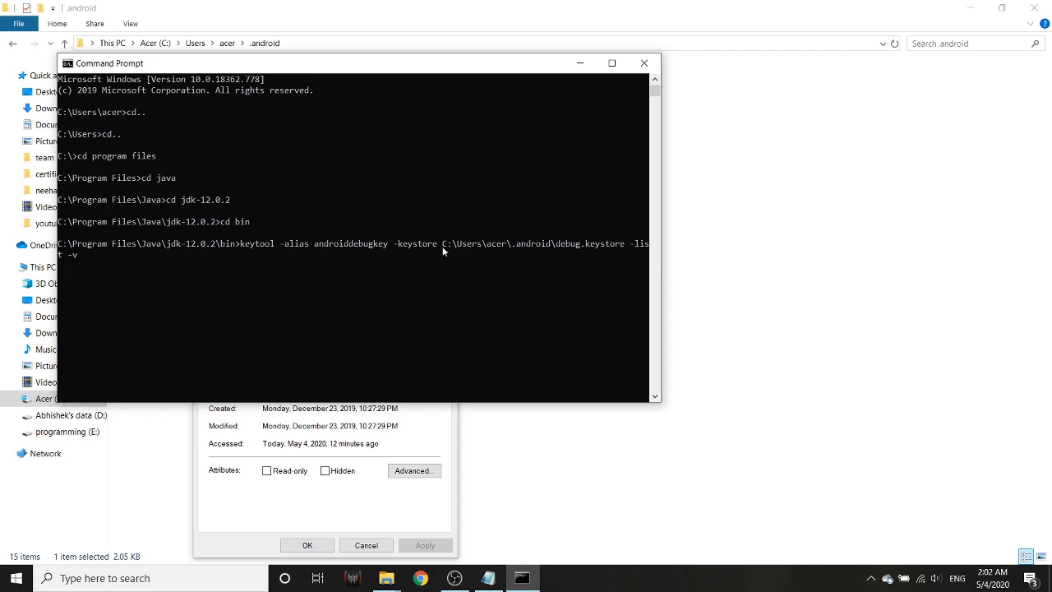
{"action": "mouse_move", "coordinate": [622, 253]}
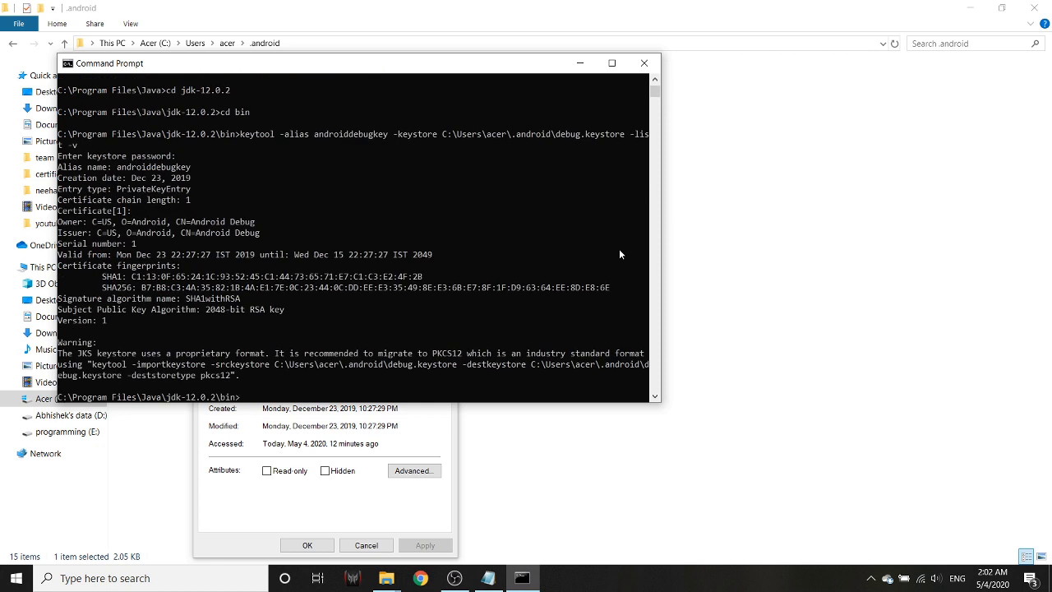
Select the SHA256 fingerprint in the keytool output for copying.
{"action": "left_click_drag", "start_coordinate": [131, 277], "coordinate": [419, 276]}
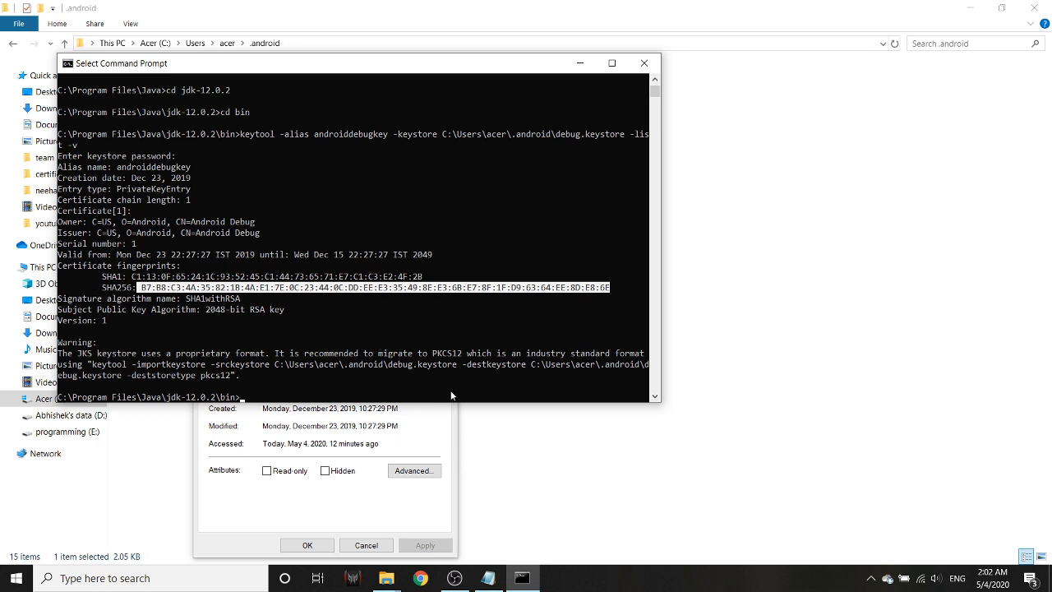
{"action": "mouse_move", "coordinate": [436, 380]}
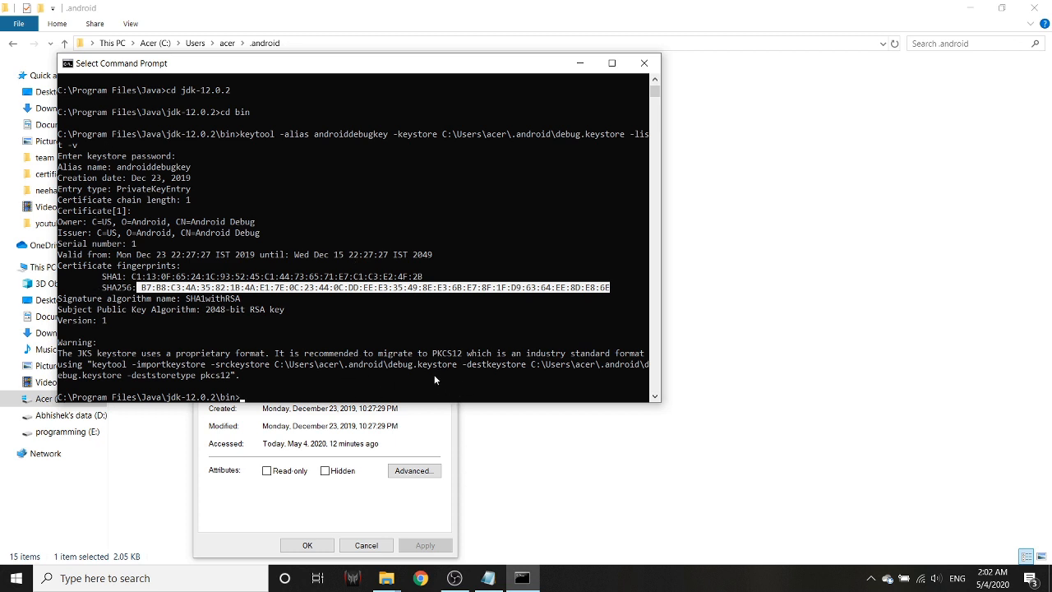
{"action": "mouse_move", "coordinate": [428, 371]}
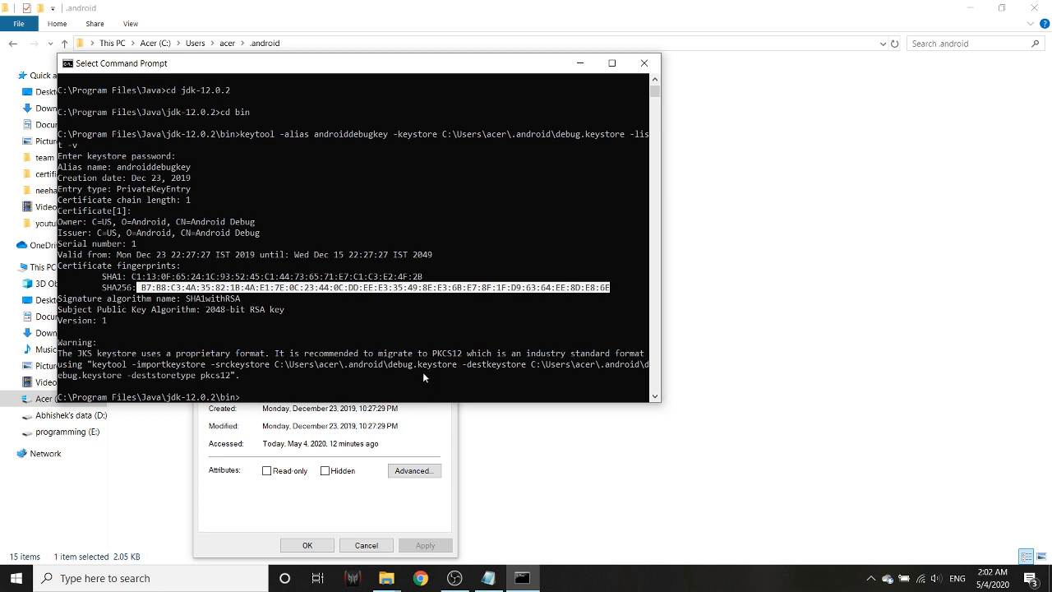
{"action": "mouse_move", "coordinate": [434, 388]}
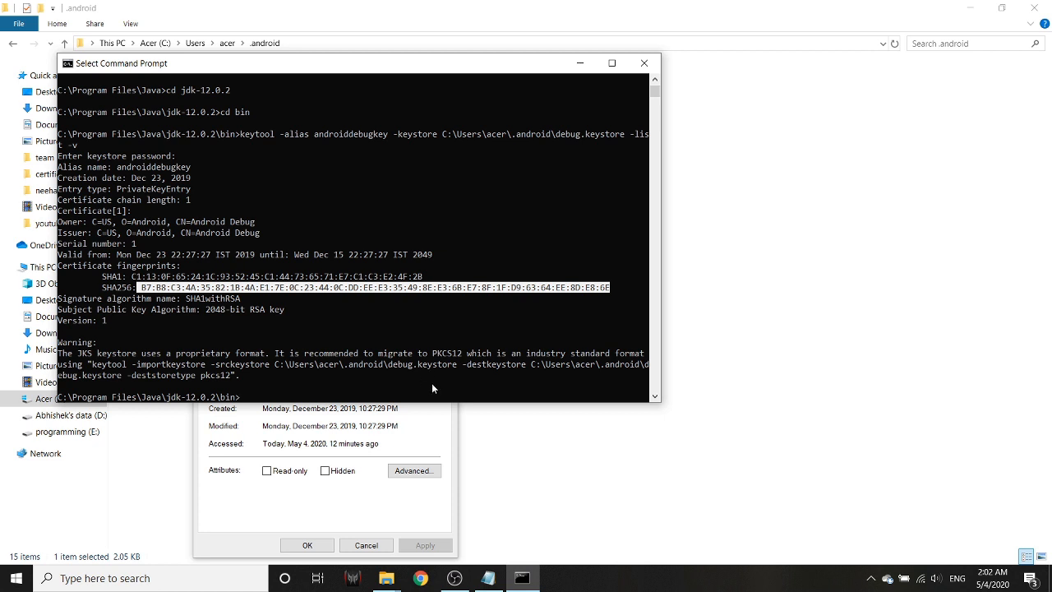
{"action": "mouse_move", "coordinate": [475, 547]}
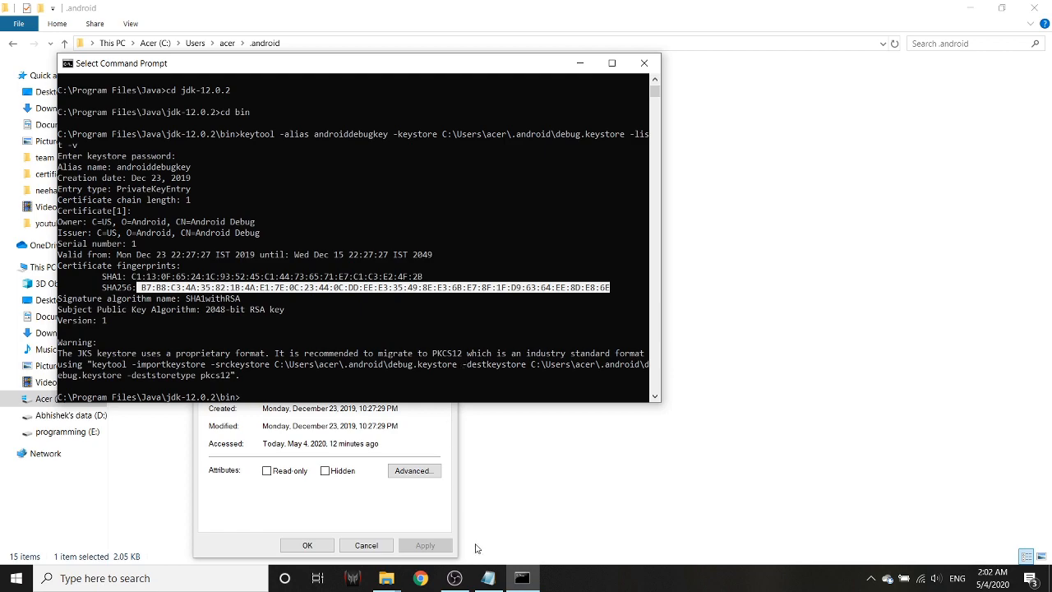